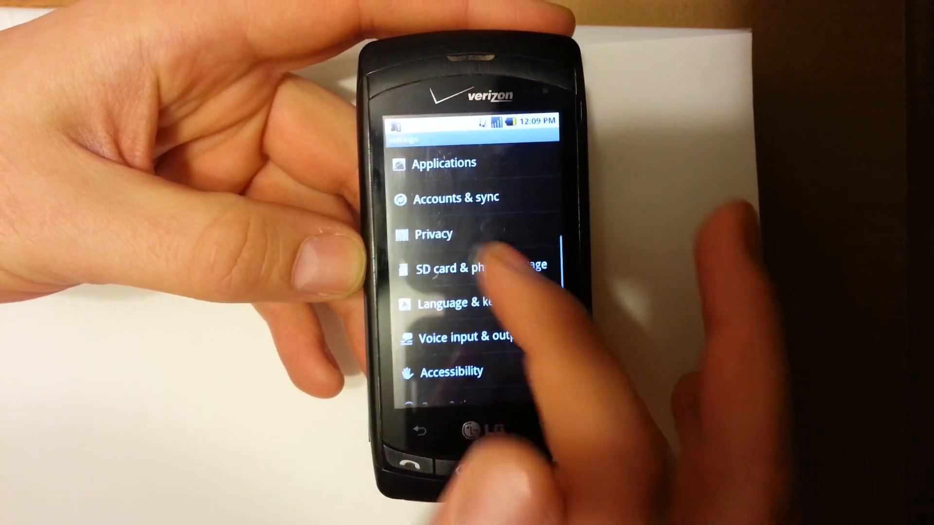
# Step: View the SD card and phone storage page showing internal storage available space
pyautogui.click(470, 267)
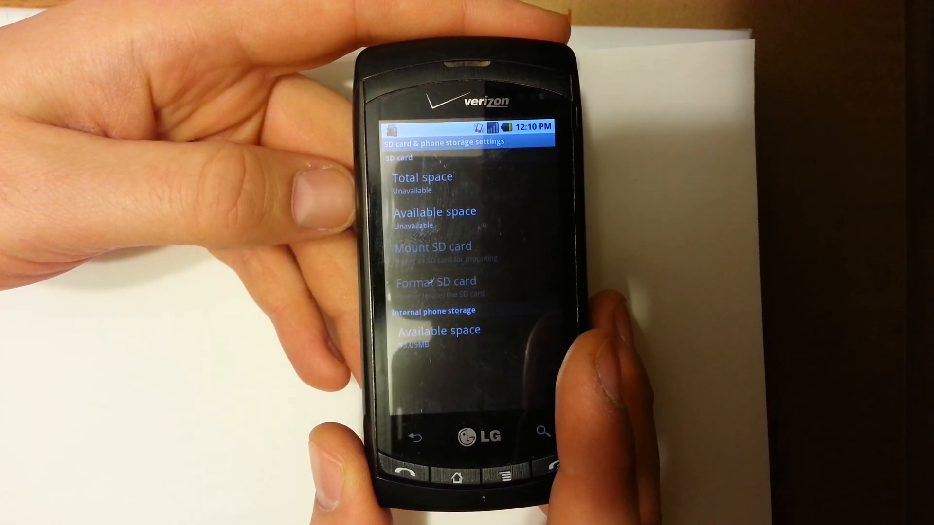
# Step: Return to the home screen and reopen Settings to reach Manage applications
pyautogui.click(458, 474)
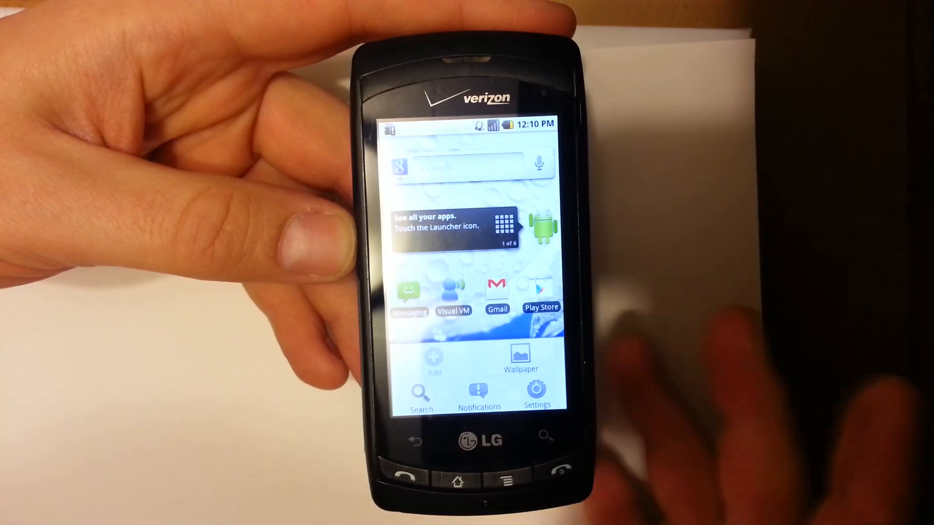
pyautogui.click(534, 396)
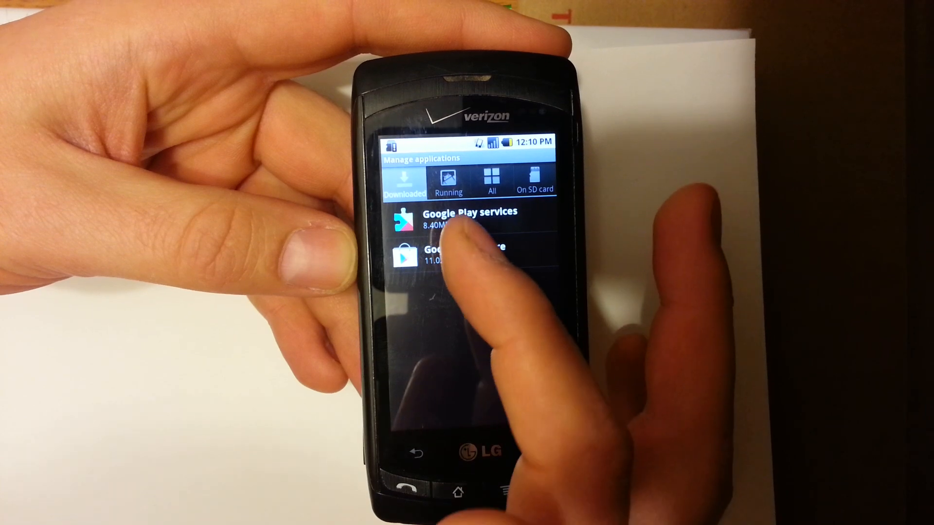
# Step: List all installed applications with their sizes in Manage applications
pyautogui.click(471, 253)
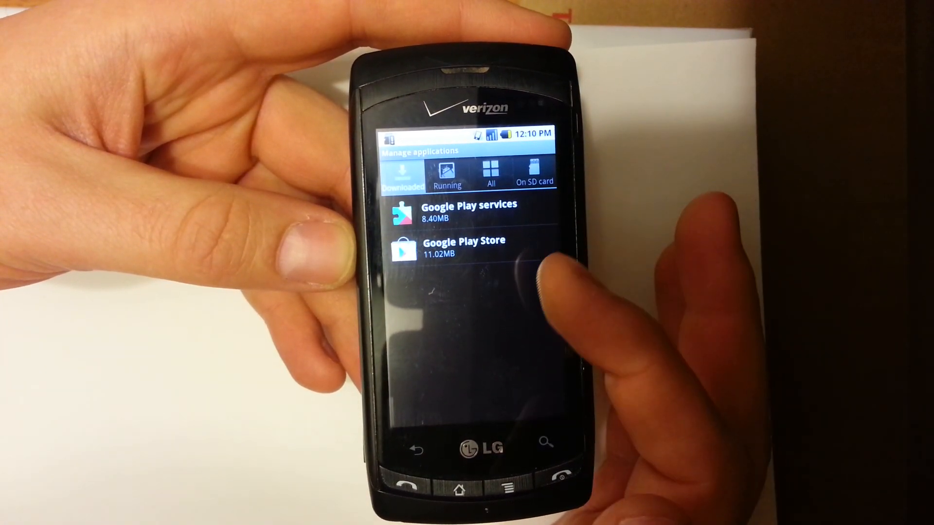
pyautogui.click(490, 171)
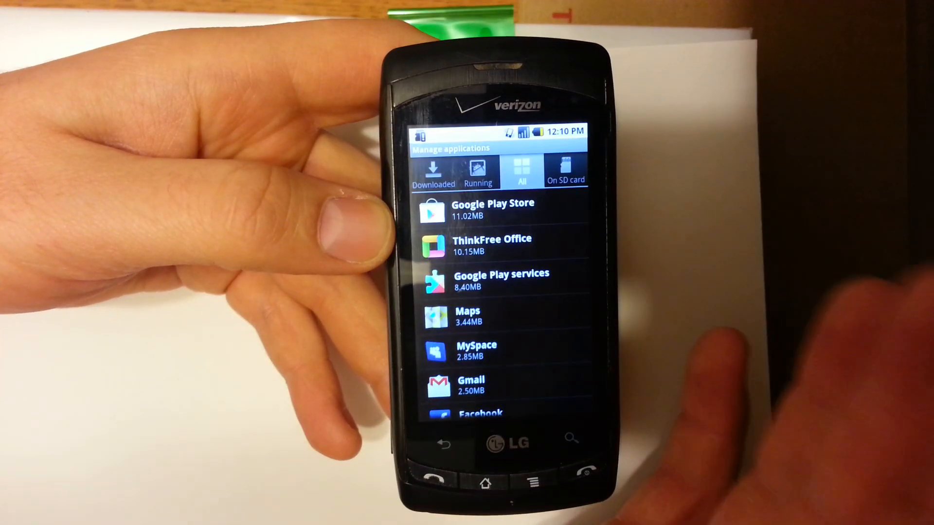
# Step: Clear Google Play Store's cache and data from its application info page
pyautogui.click(491, 210)
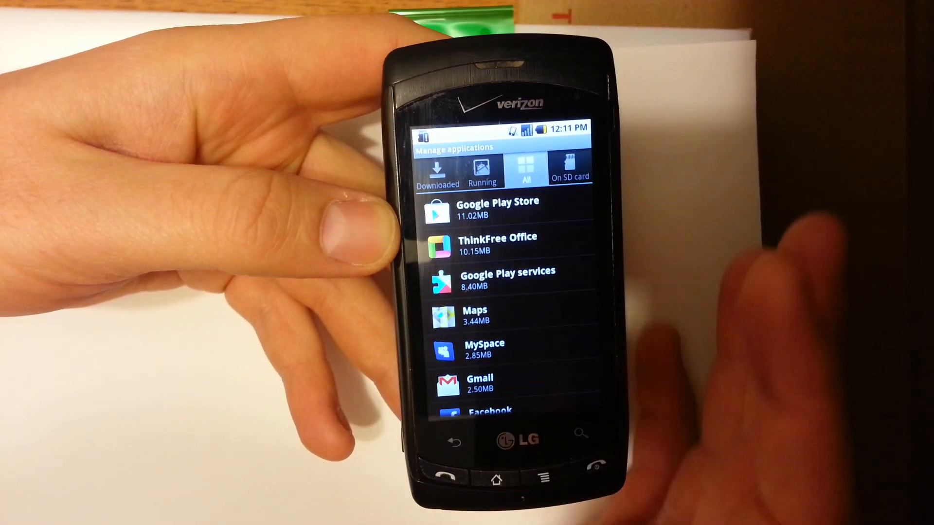
pyautogui.click(489, 207)
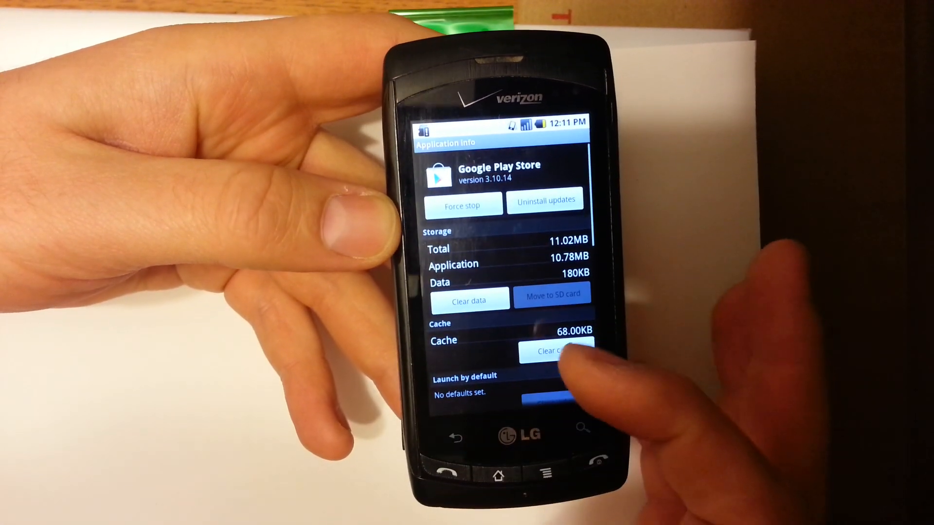
pyautogui.click(557, 350)
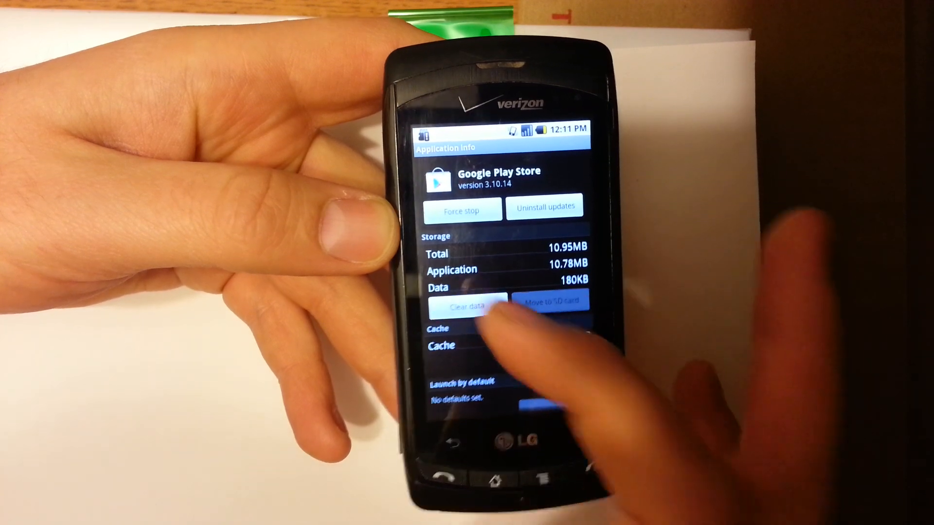
pyautogui.click(469, 304)
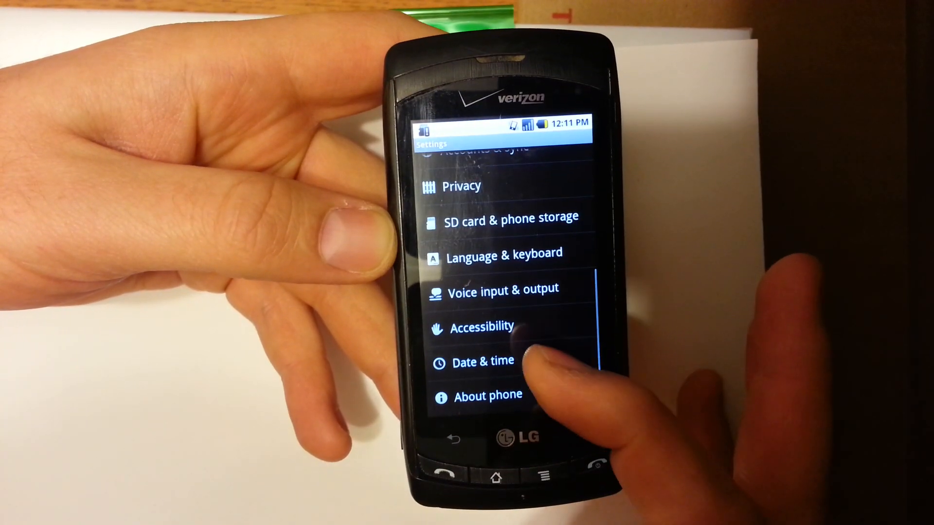
pyautogui.scroll(-3)
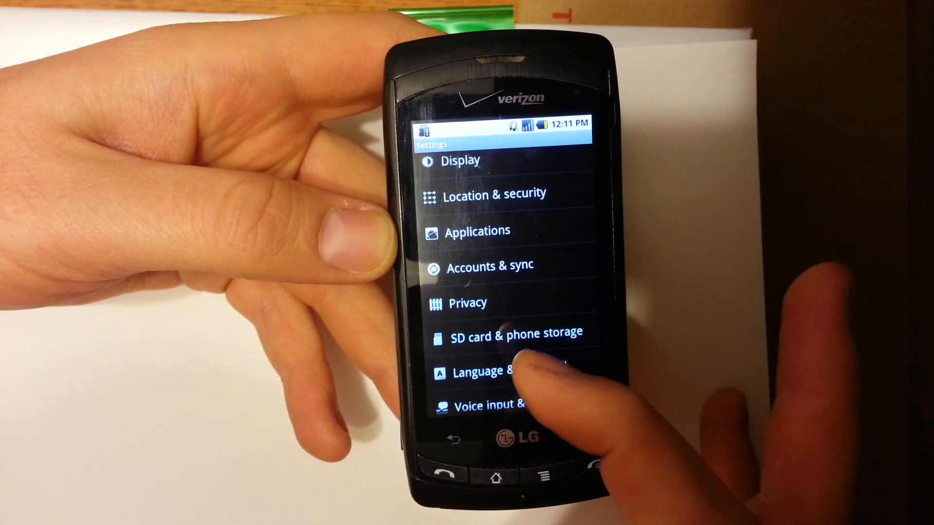
pyautogui.click(516, 334)
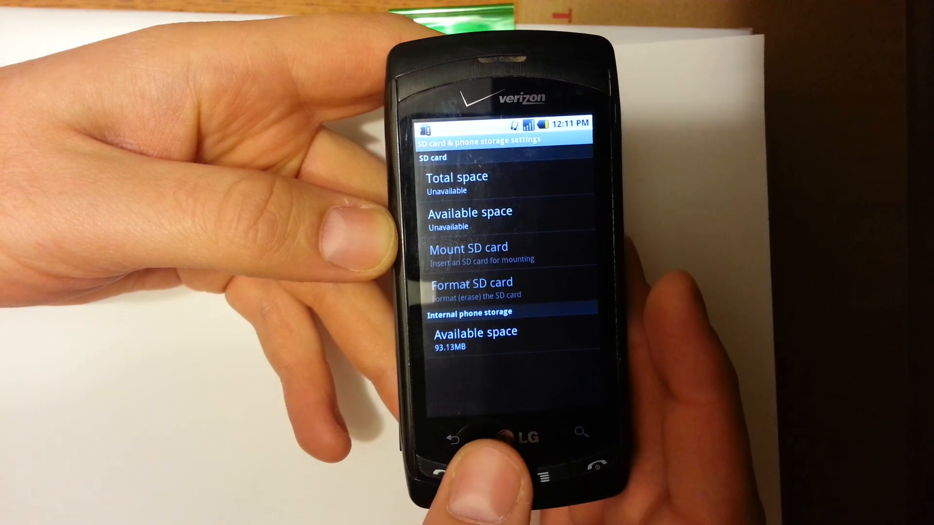
pyautogui.click(468, 433)
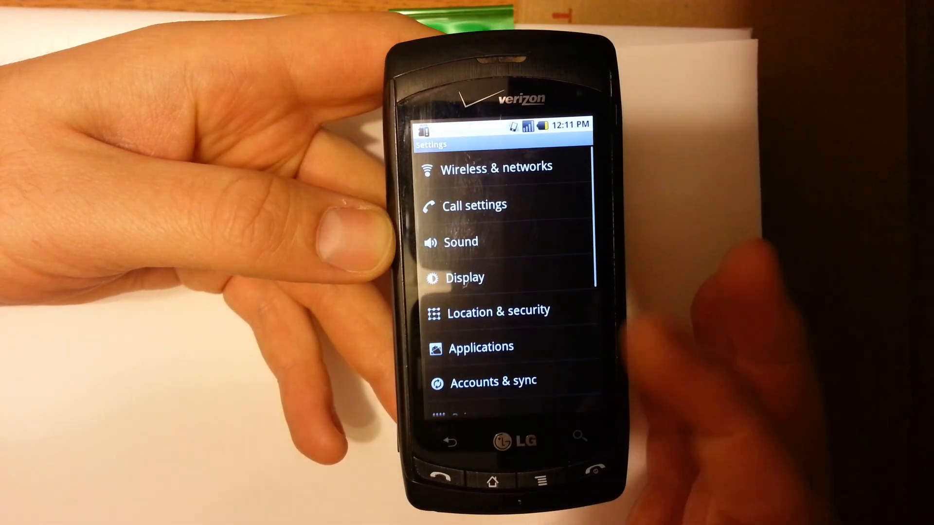
pyautogui.scroll(-3)
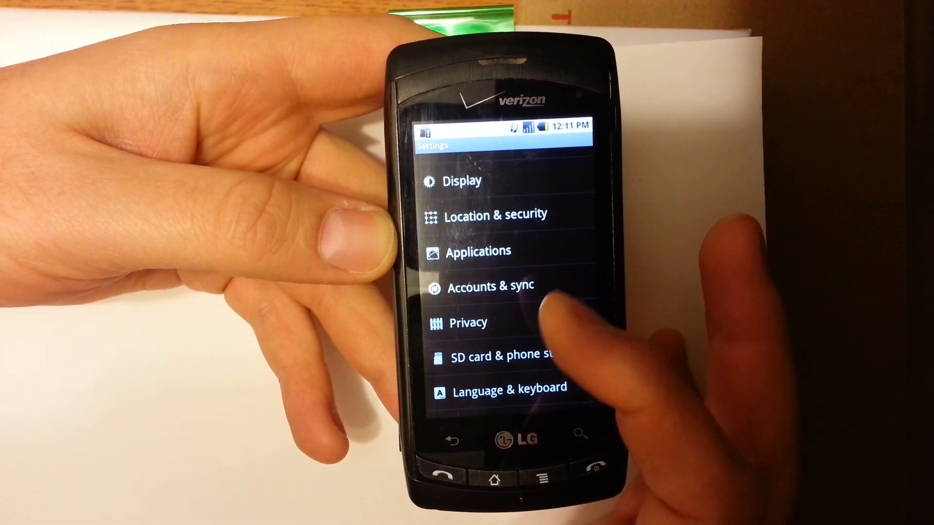